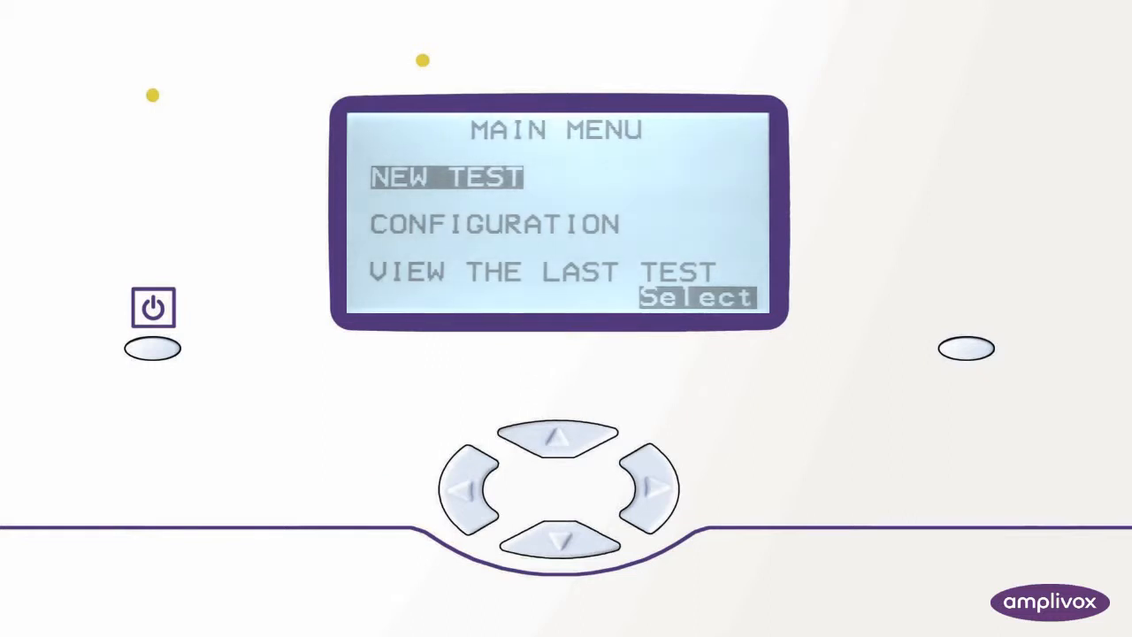
- Show the last test's results for the RIGHT ear with tympanogram and reflex traces
{"action": "left_click", "coordinate": [559, 540]}
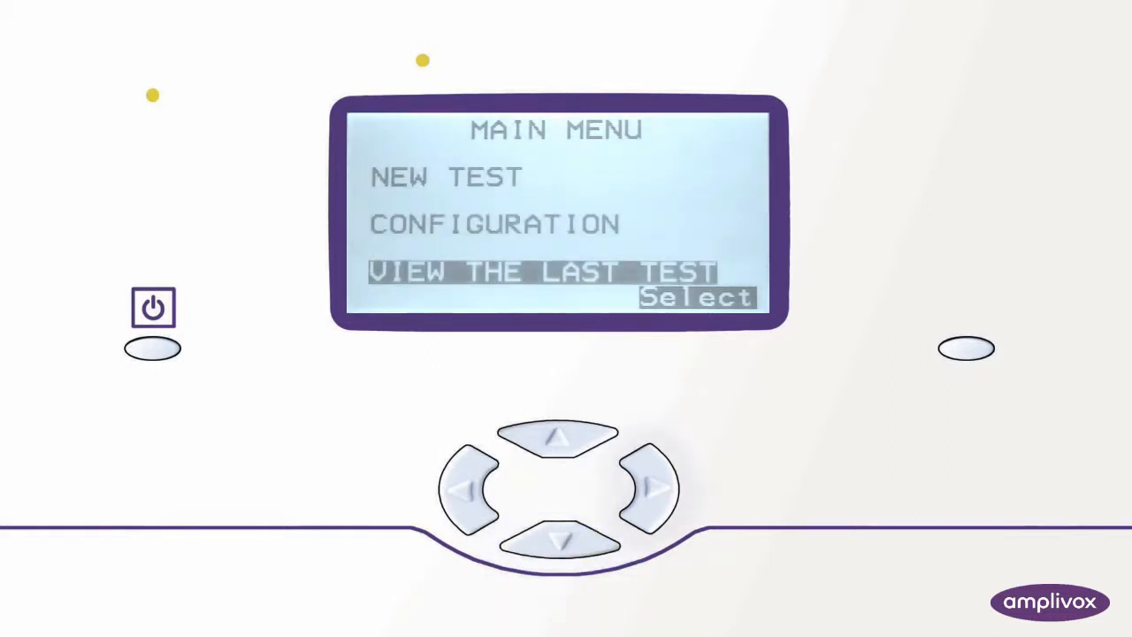
{"action": "left_click", "coordinate": [697, 297]}
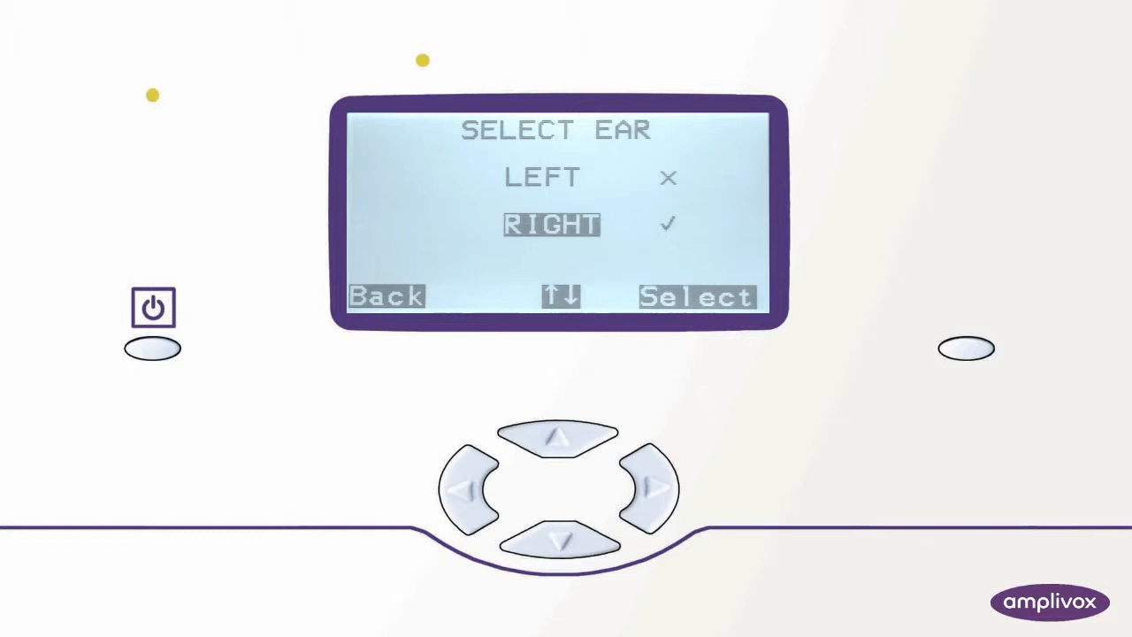
{"action": "left_click", "coordinate": [654, 487]}
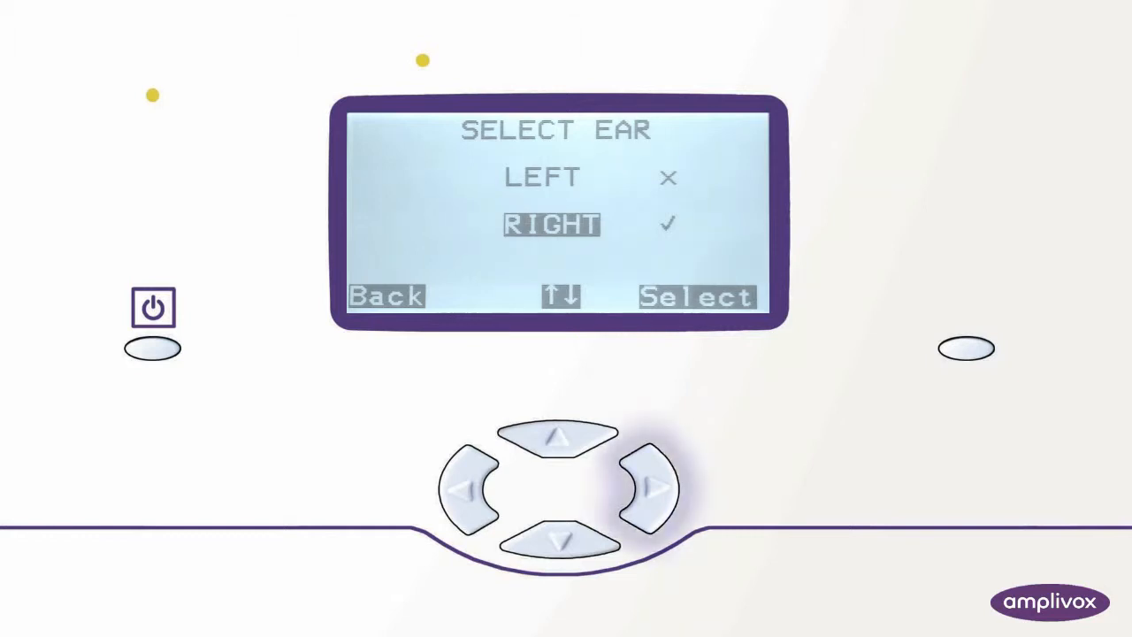
{"action": "left_click", "coordinate": [697, 297]}
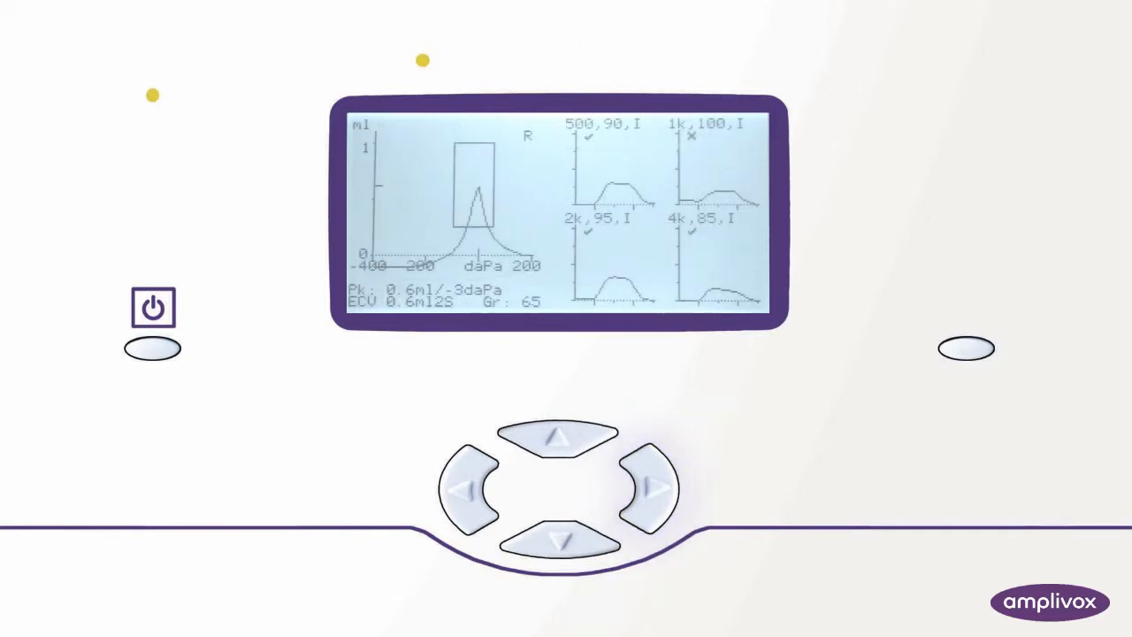
- Choose SAVE RESULTS from Process Results, reaching the Patient Initials screen
{"action": "left_click", "coordinate": [654, 487]}
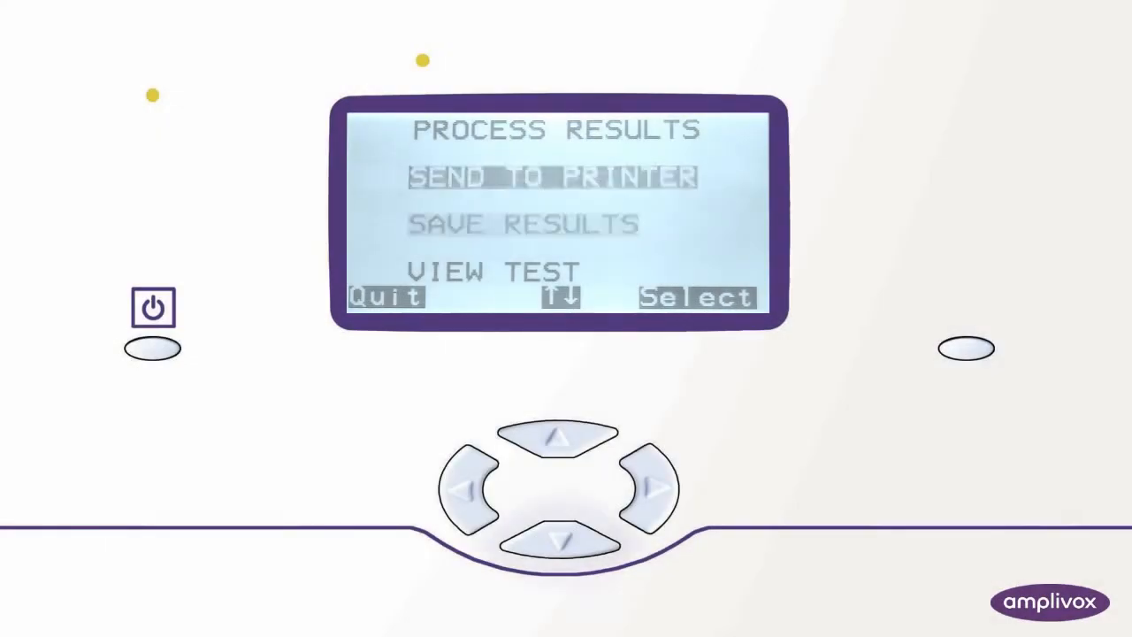
{"action": "left_click", "coordinate": [654, 487]}
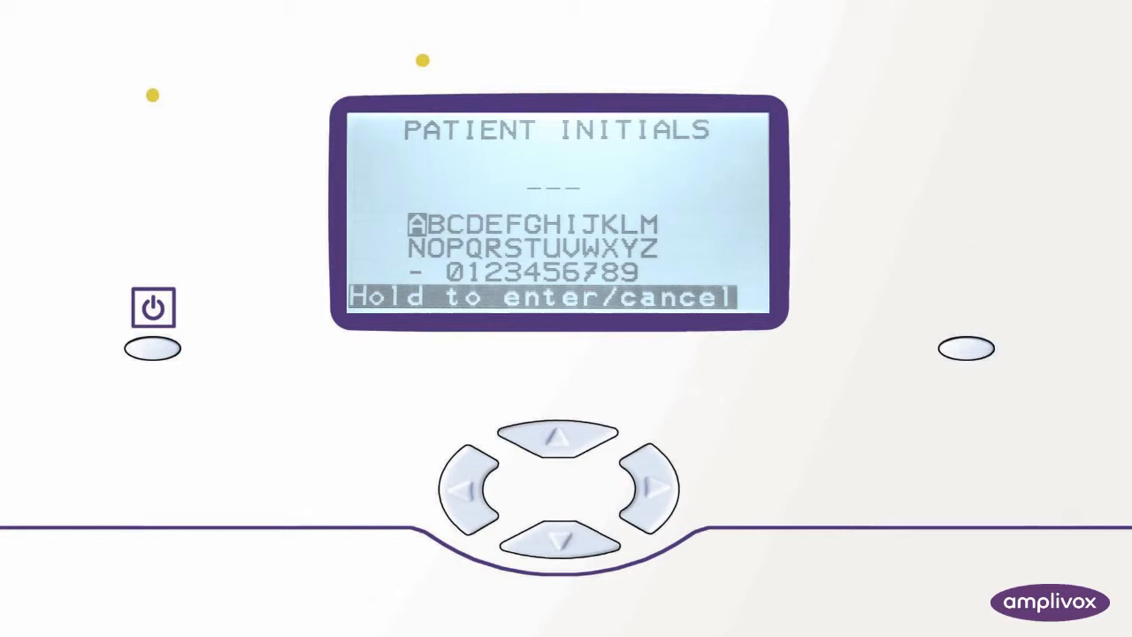
- Enter patient initials A, M, P and store the record, returning to the main menu
{"action": "left_click", "coordinate": [651, 489]}
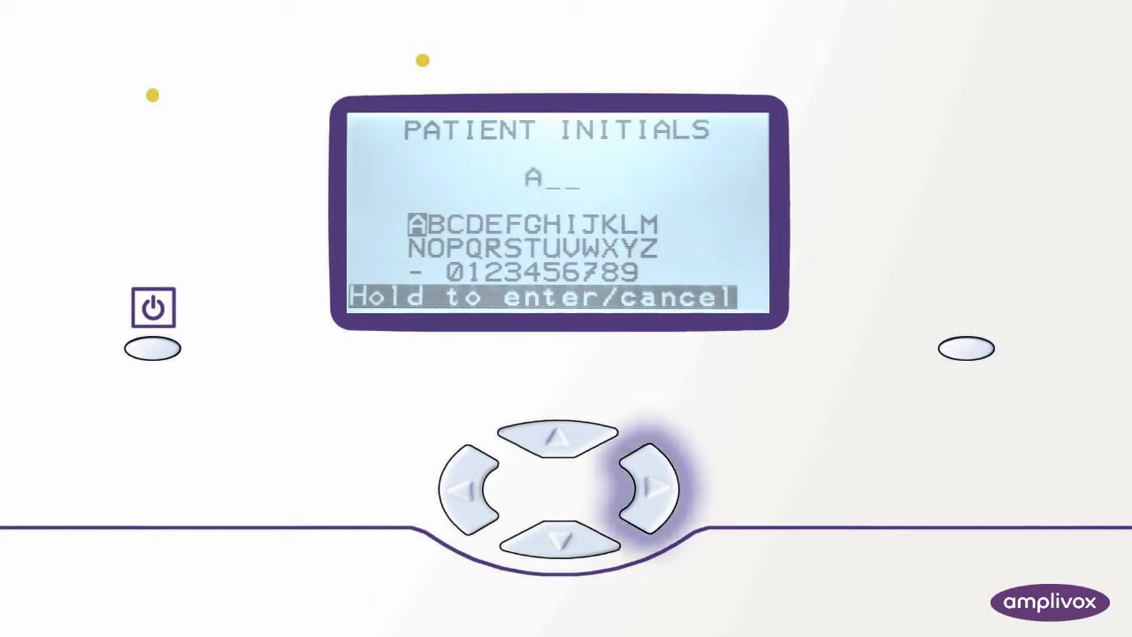
{"action": "left_click", "coordinate": [655, 486]}
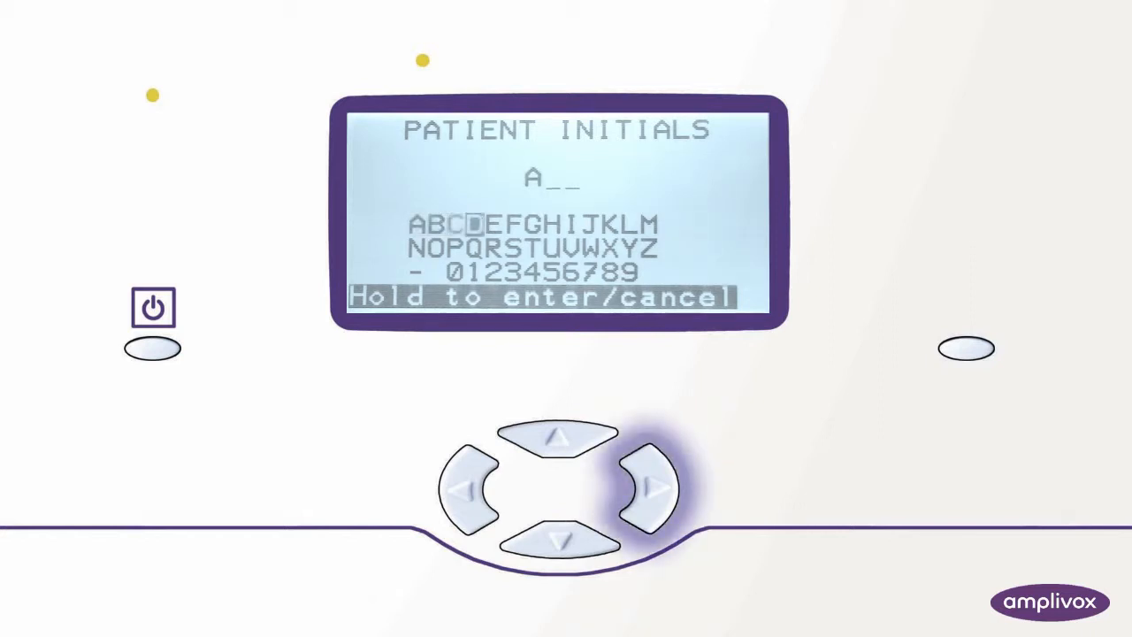
{"action": "left_click", "coordinate": [654, 486]}
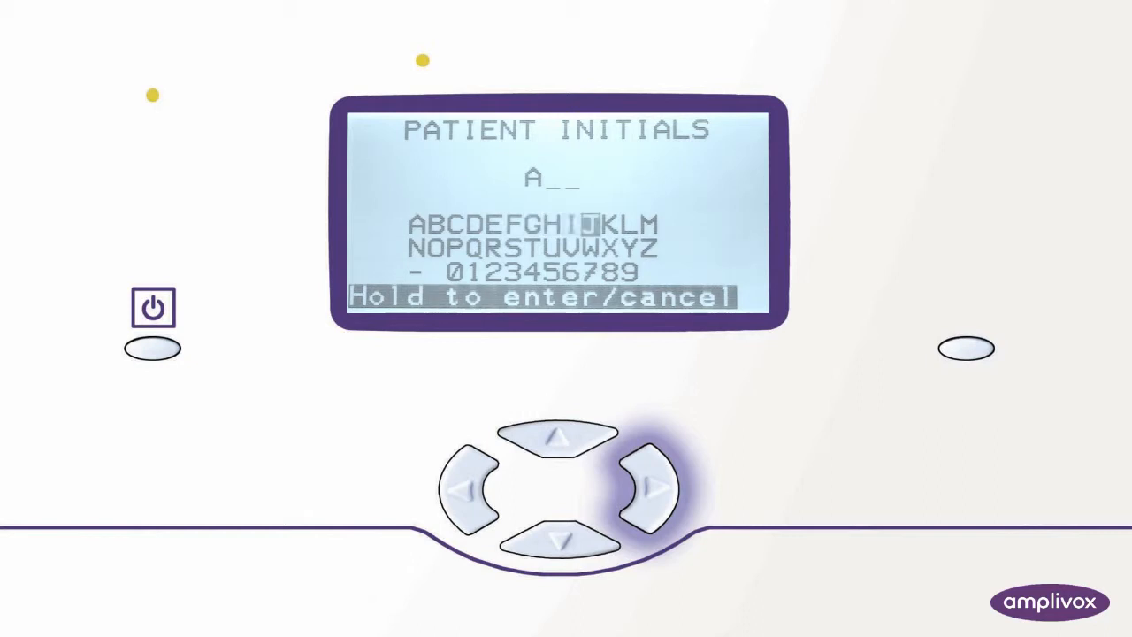
{"action": "left_click", "coordinate": [652, 487]}
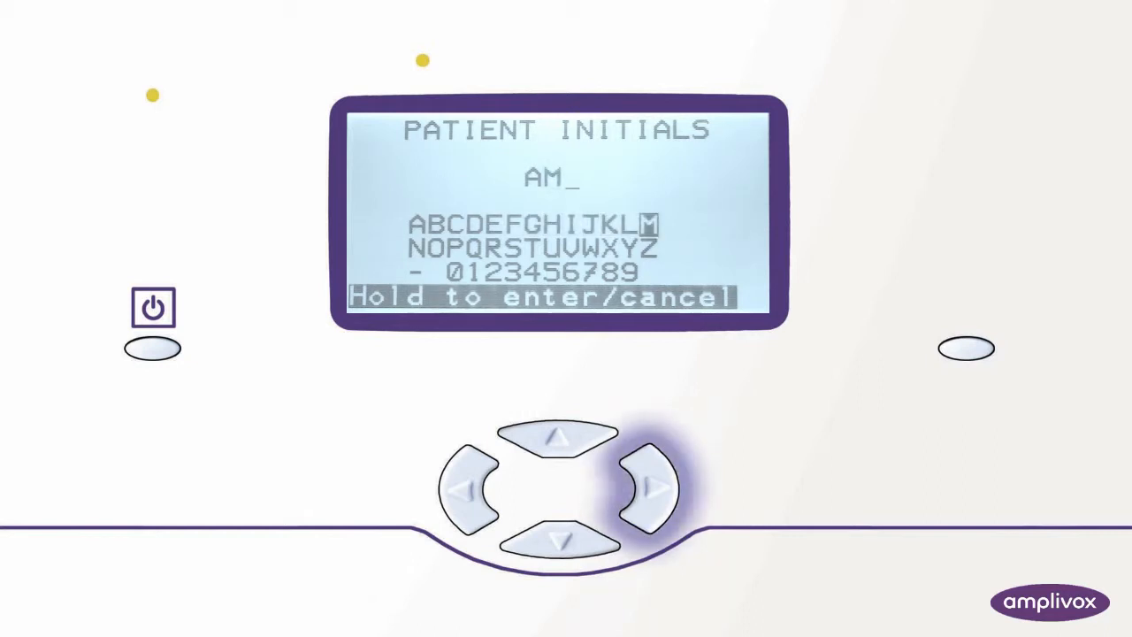
{"action": "left_click", "coordinate": [460, 488]}
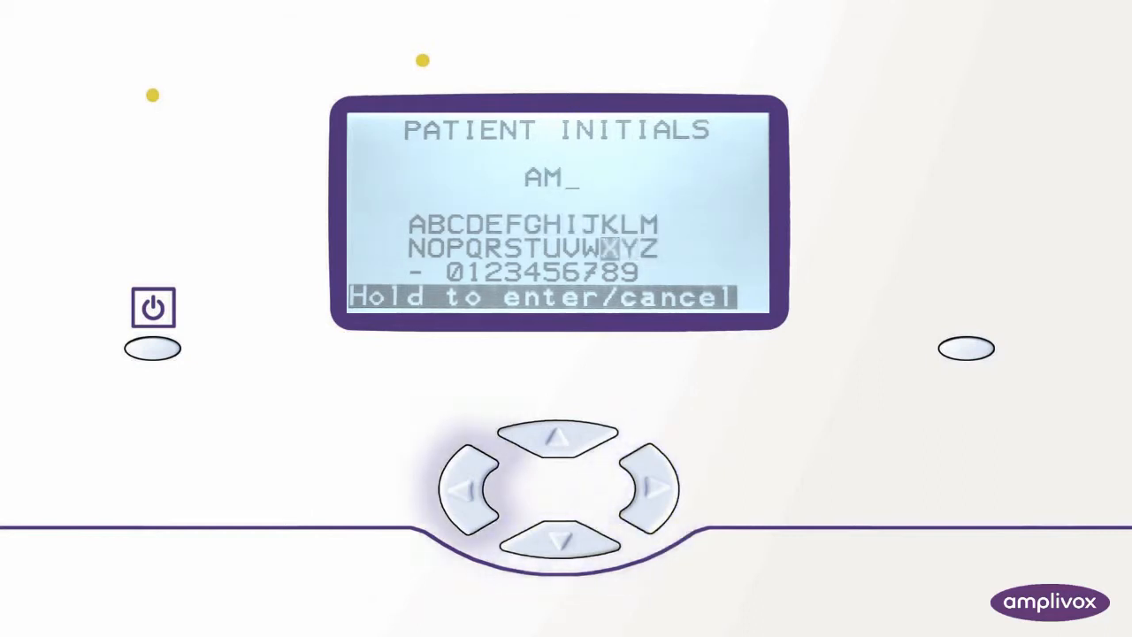
{"action": "left_click", "coordinate": [465, 488]}
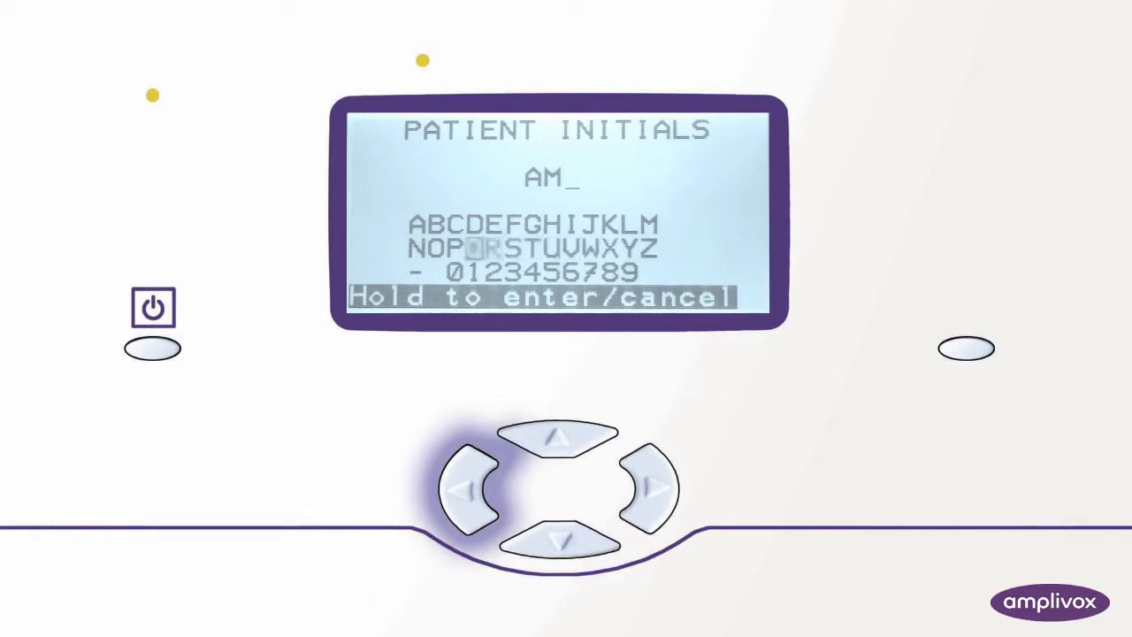
{"action": "left_click", "coordinate": [654, 486]}
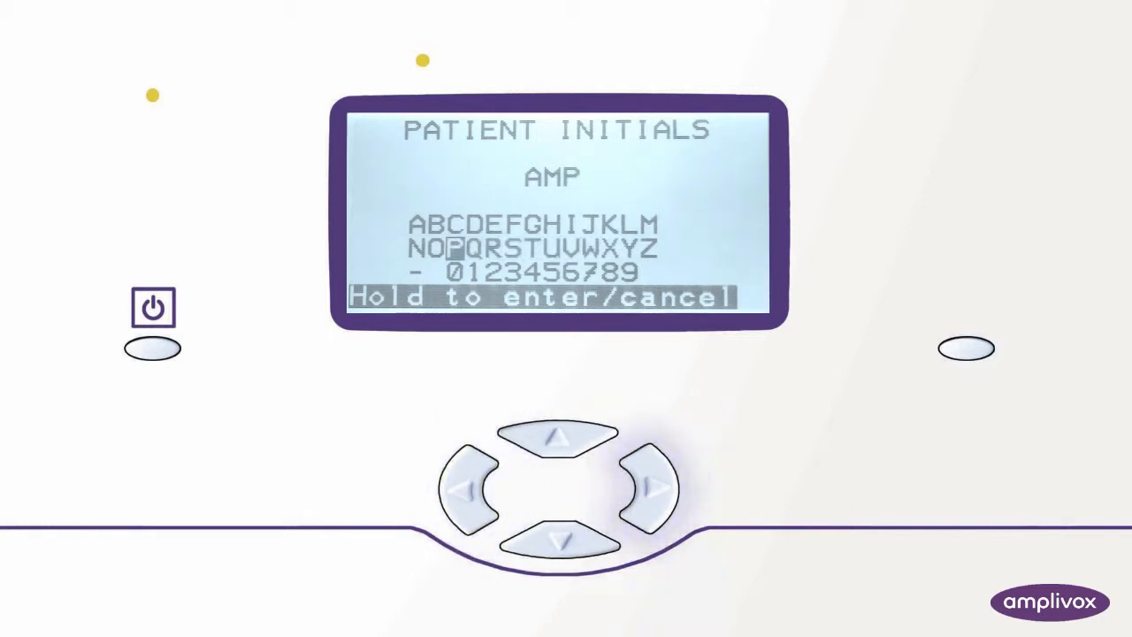
{"action": "left_click", "coordinate": [654, 487]}
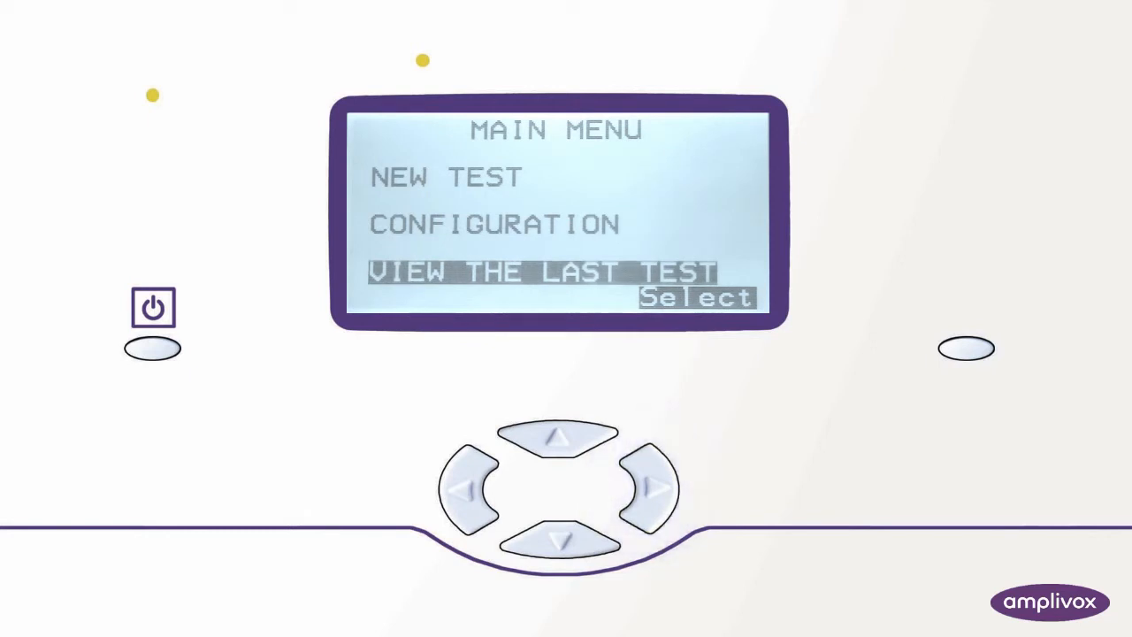
- View Records Stored under DATA MANAGEMENT and choose the AMP record from 30/05/17
{"action": "left_click", "coordinate": [559, 541]}
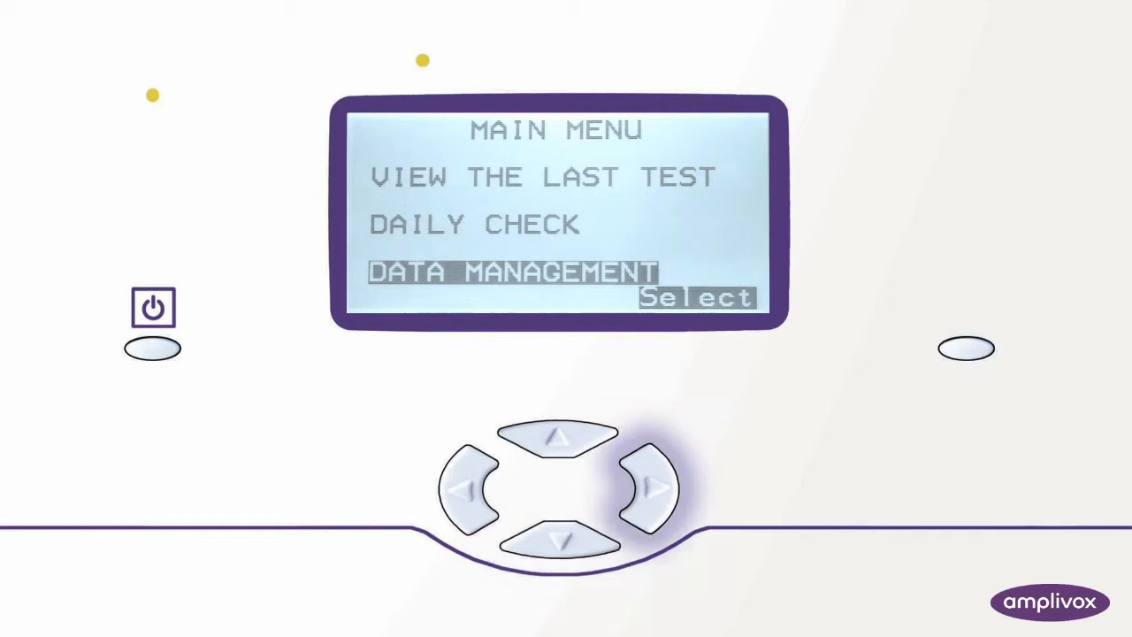
{"action": "left_click", "coordinate": [656, 487]}
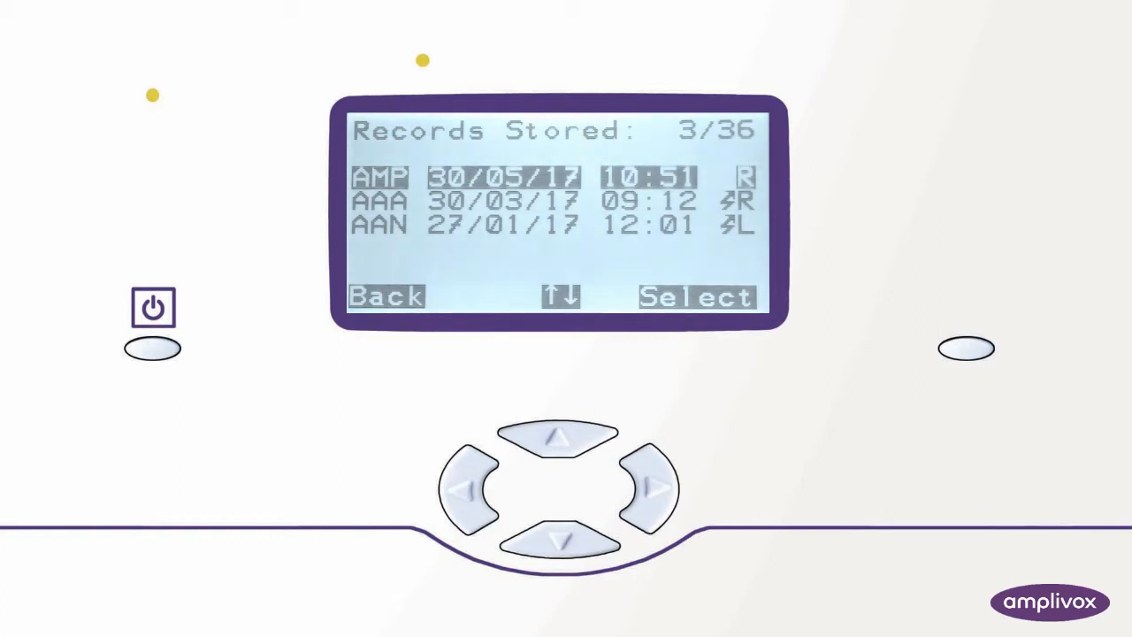
{"action": "left_click", "coordinate": [53, 18]}
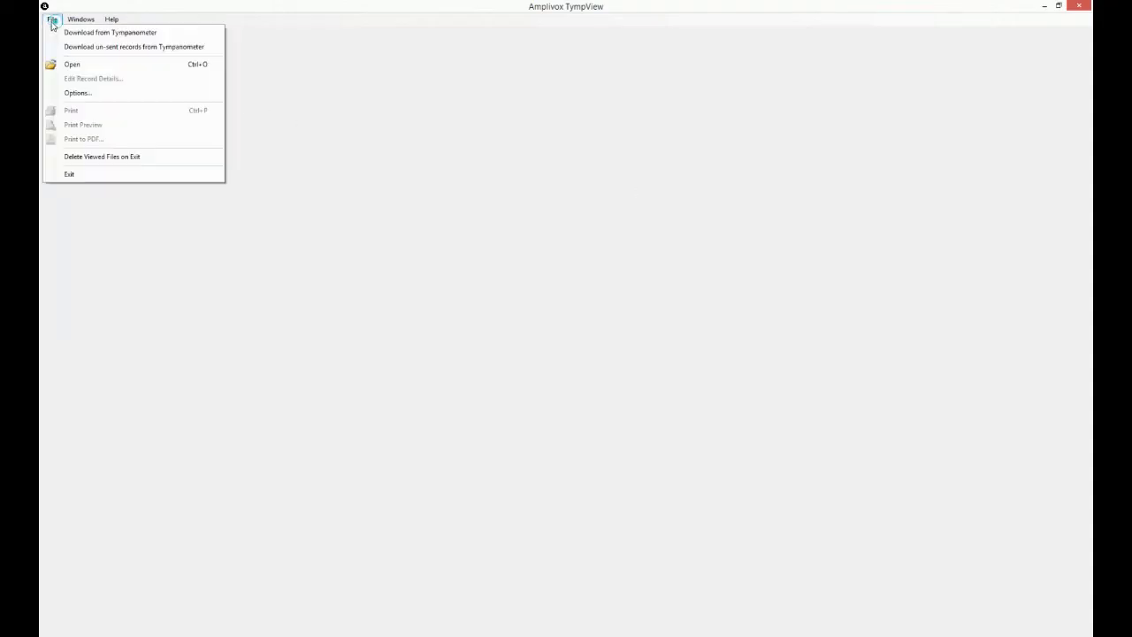
- Load the AMP .tymp record file from the Desktop via File > Open
{"action": "left_click", "coordinate": [110, 32]}
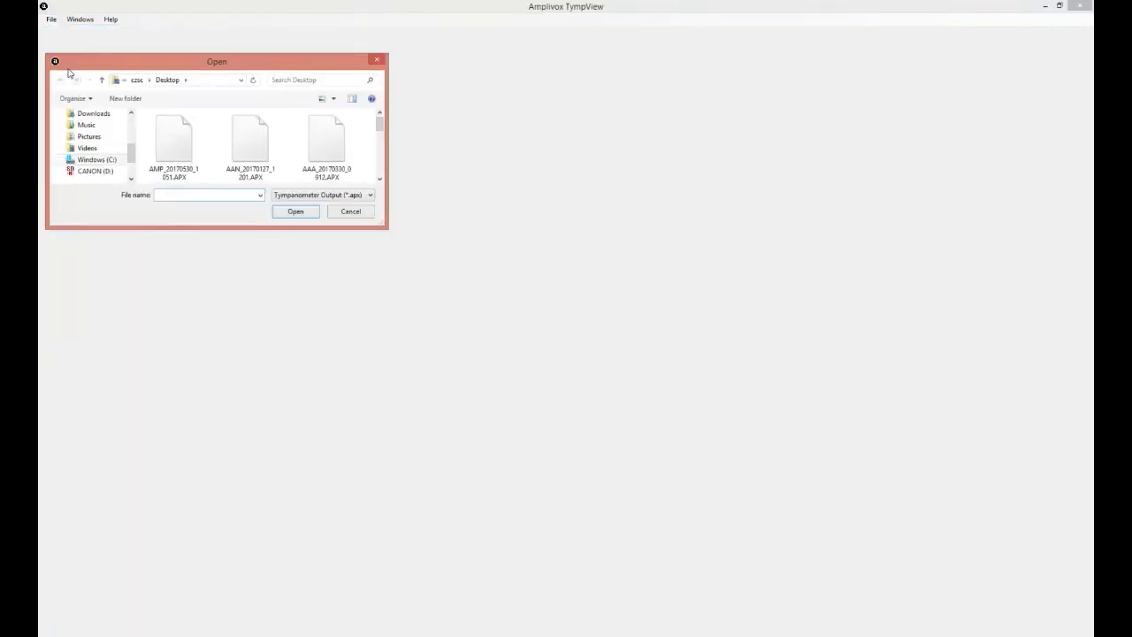
{"action": "left_click", "coordinate": [350, 210]}
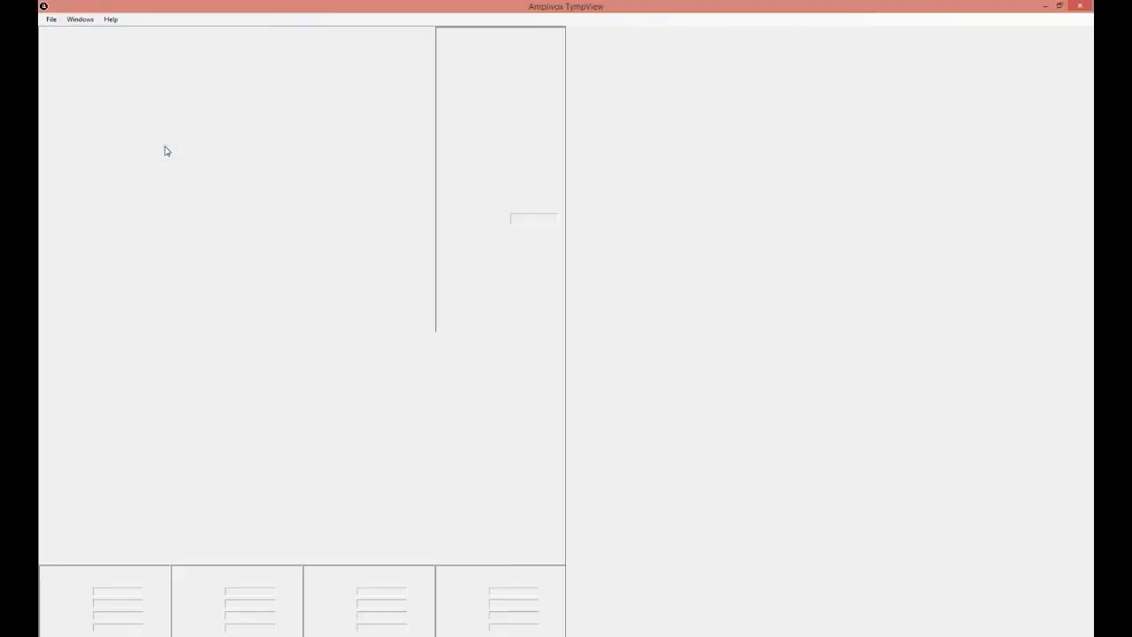